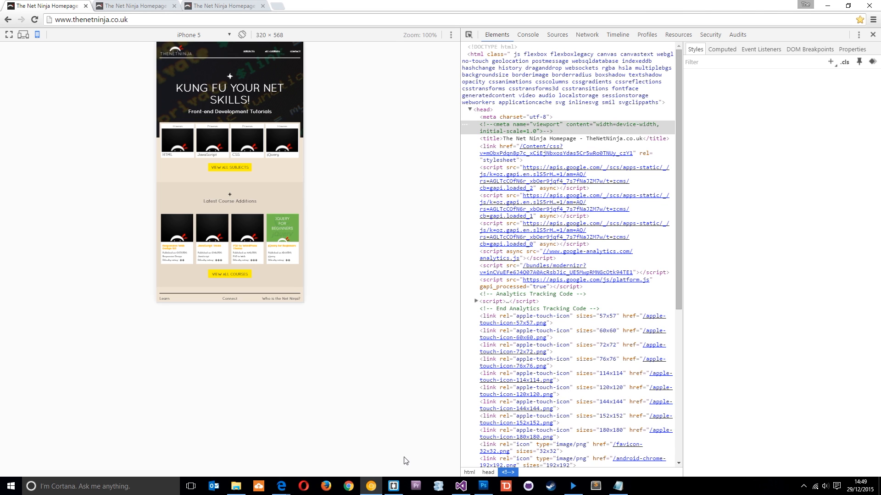
- Switch to the Net Ninja tab with the active viewport meta tag in device mode
click(177, 281)
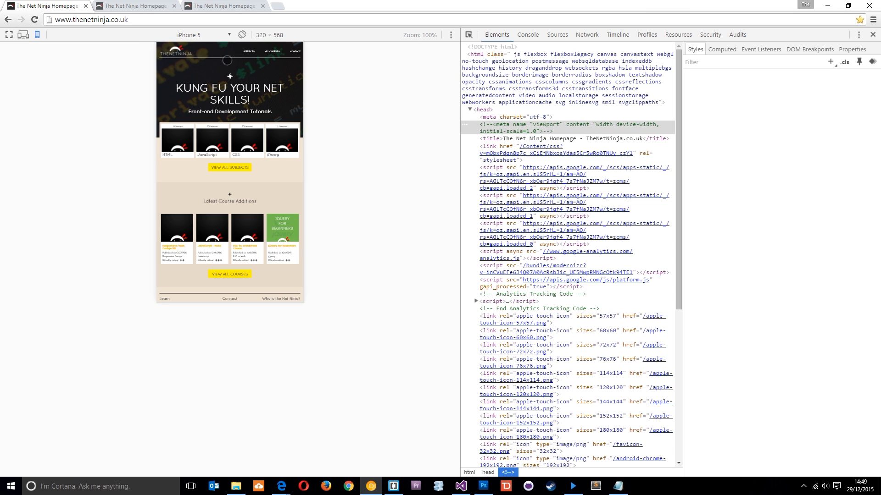
mouse_move(448, 175)
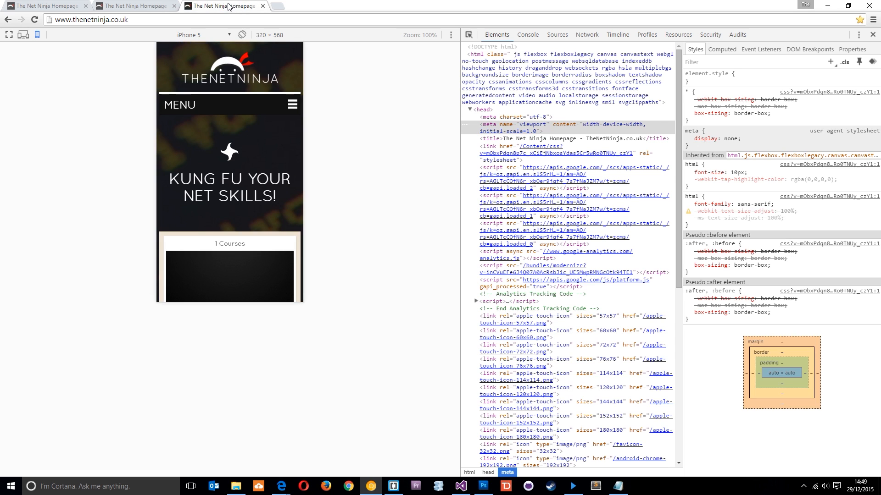
mouse_move(409, 147)
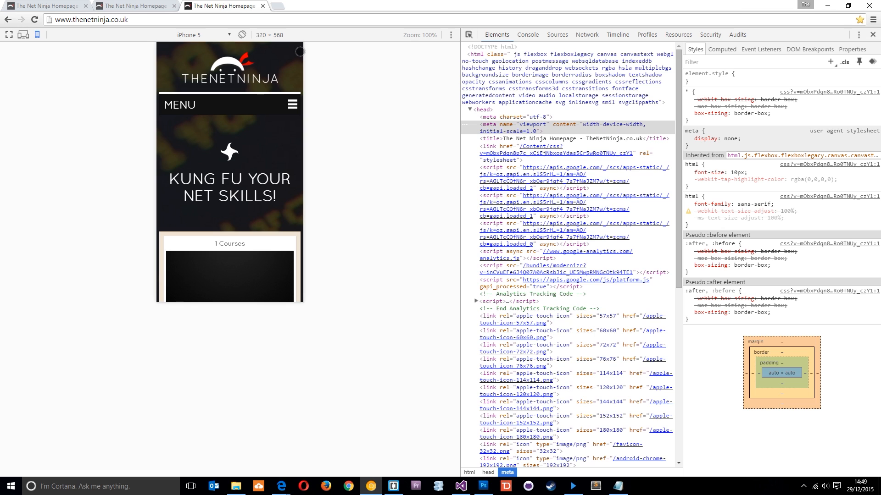
click(394, 487)
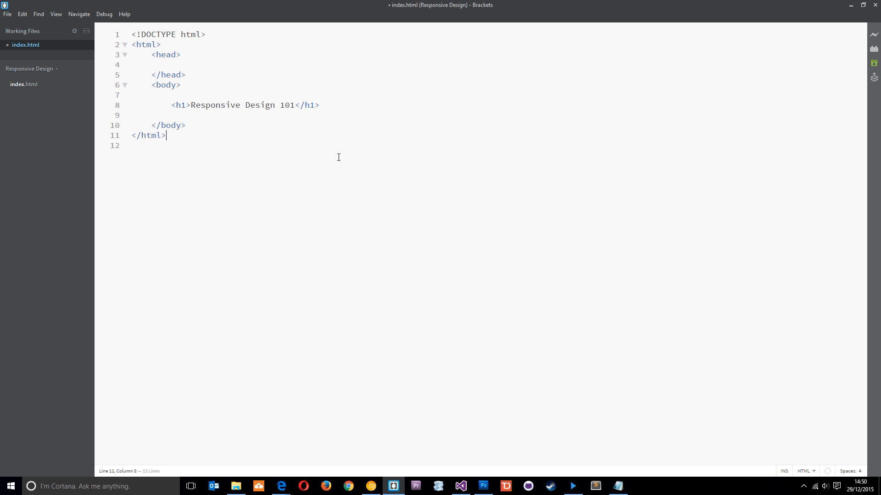
mouse_move(25, 45)
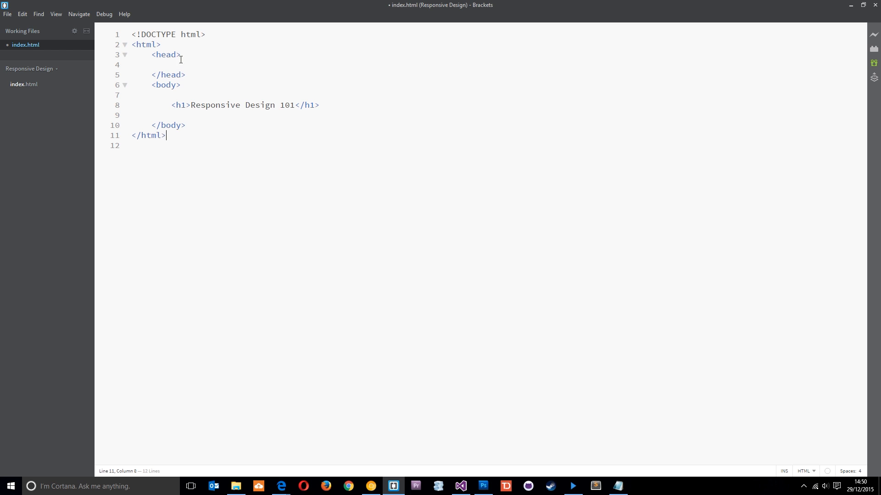
- Start a <m meta tag on the empty line inside the head of index.html
click(176, 54)
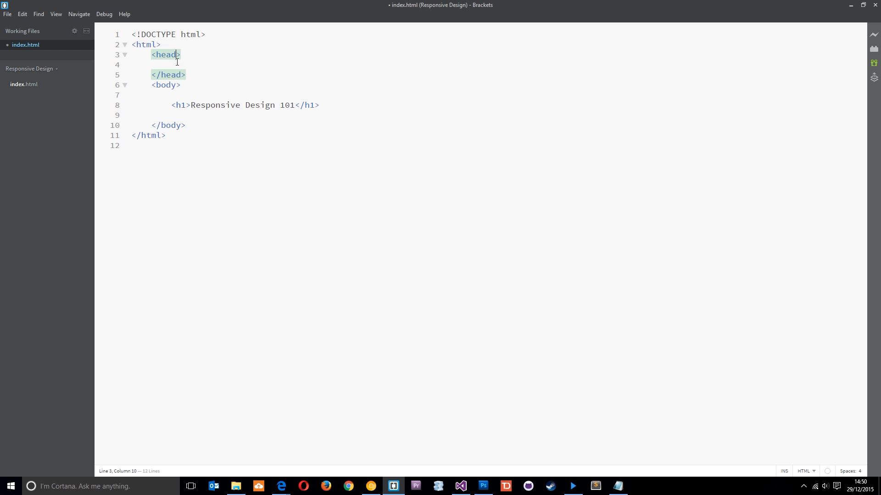
drag(180, 105, 215, 105)
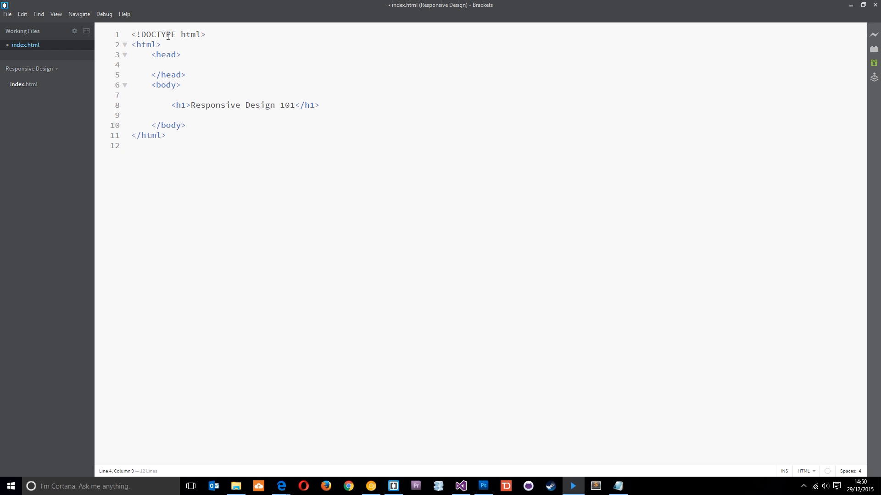
text(<meta)
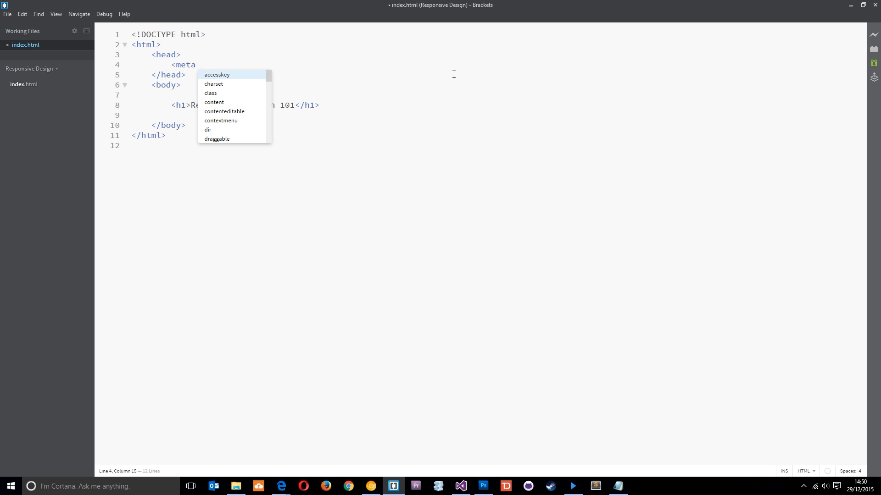
- Complete the meta tag with name="viewport" and an empty content attribute, closed with >
text(name=")
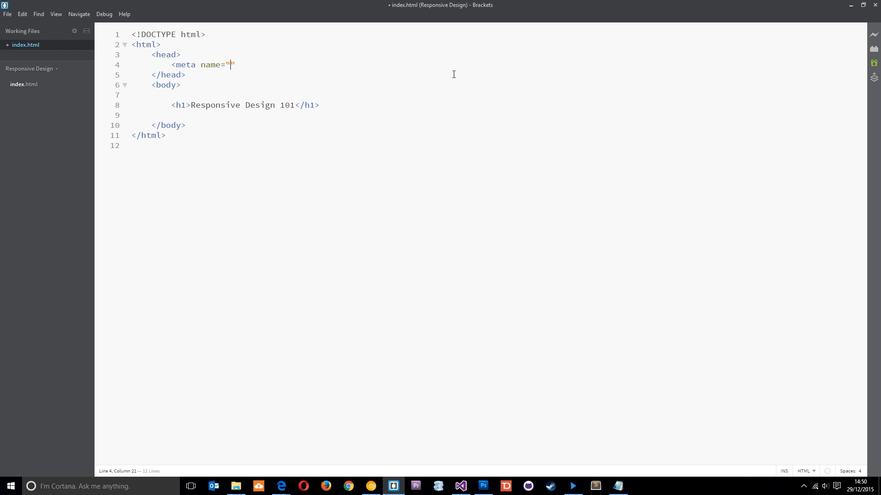
text(viewport)
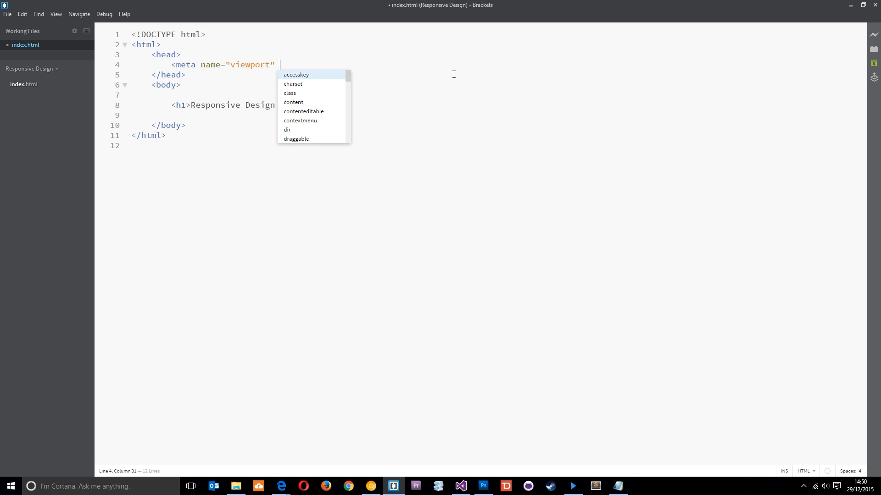
text(content=")
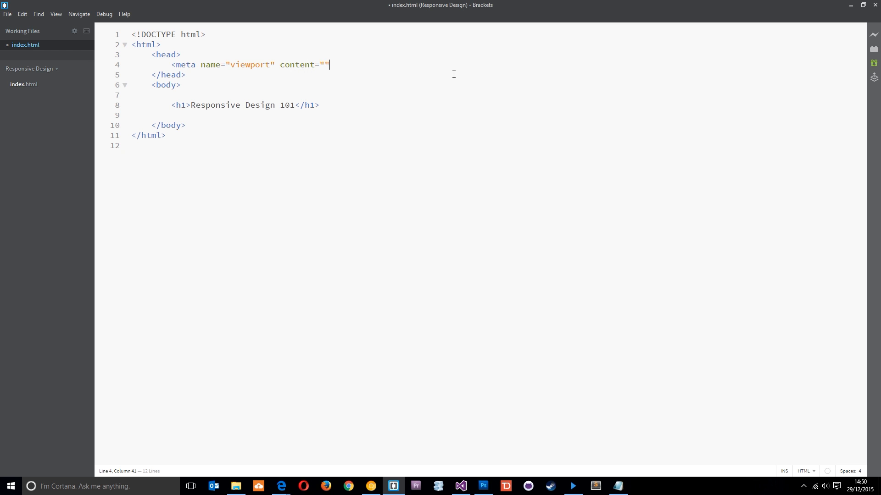
text(>)
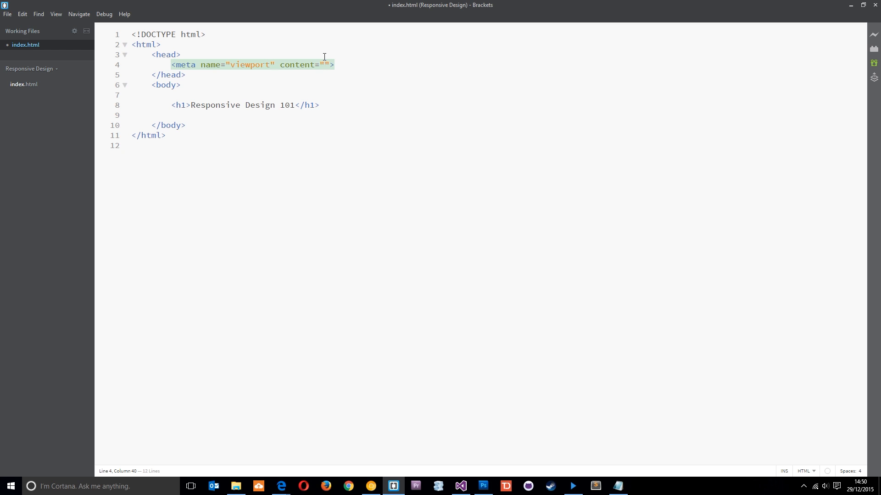
mouse_move(498, 80)
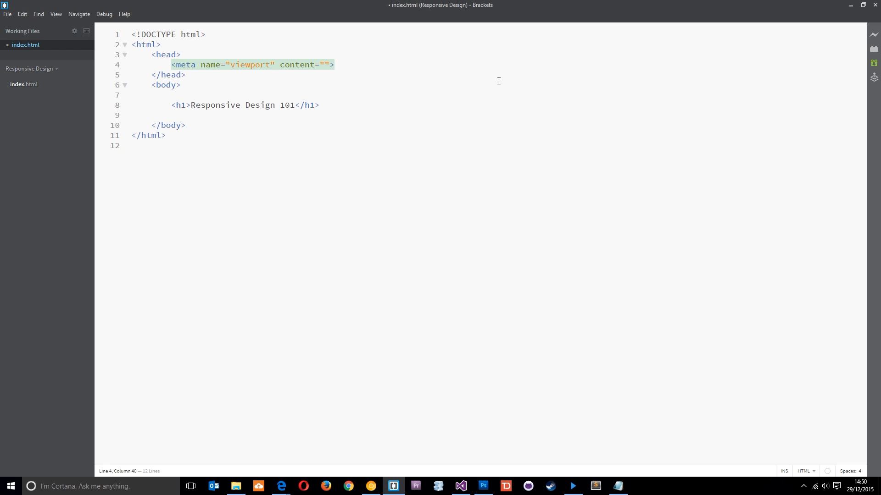
mouse_move(321, 59)
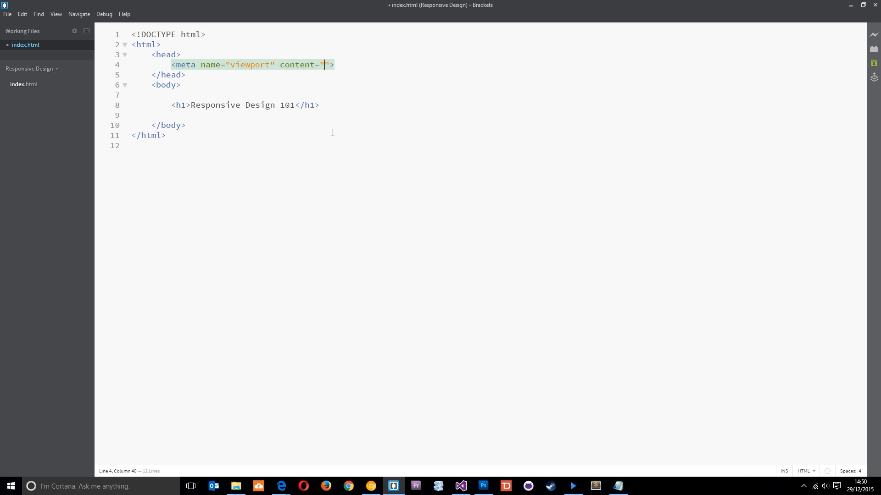
- Fill the content attribute with width=device-width, discarding a trial value of 320
text(width)
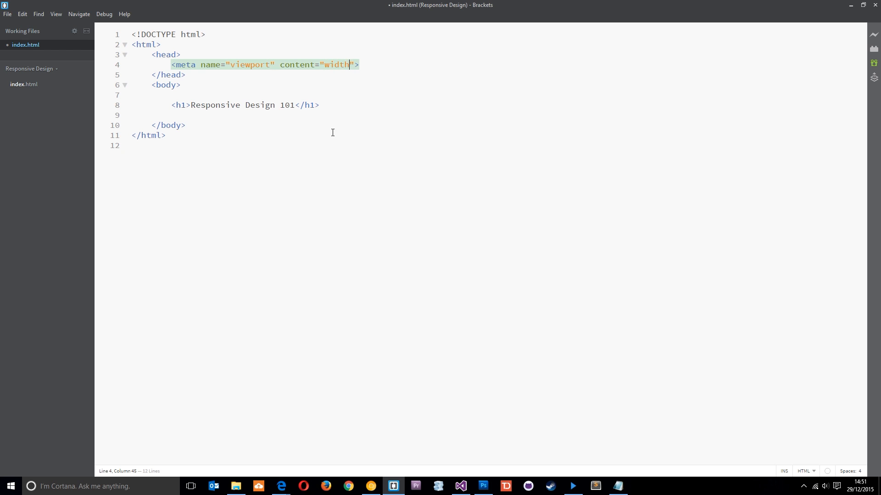
text(=)
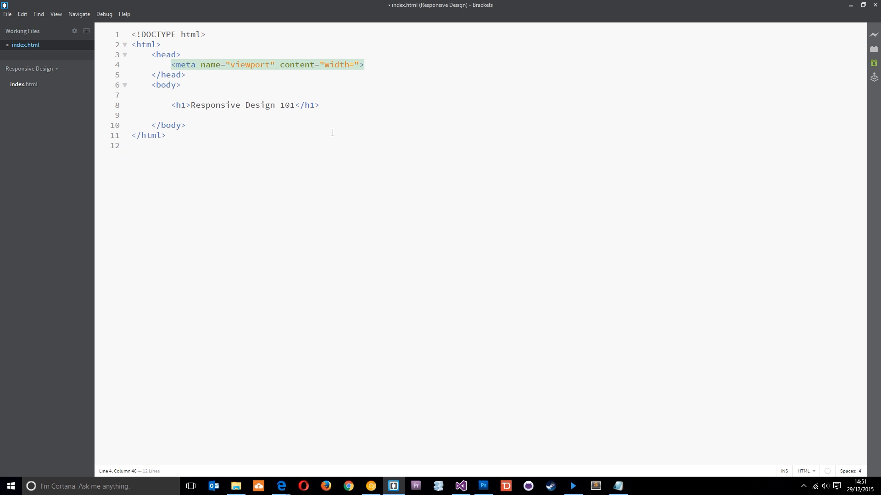
text(320)
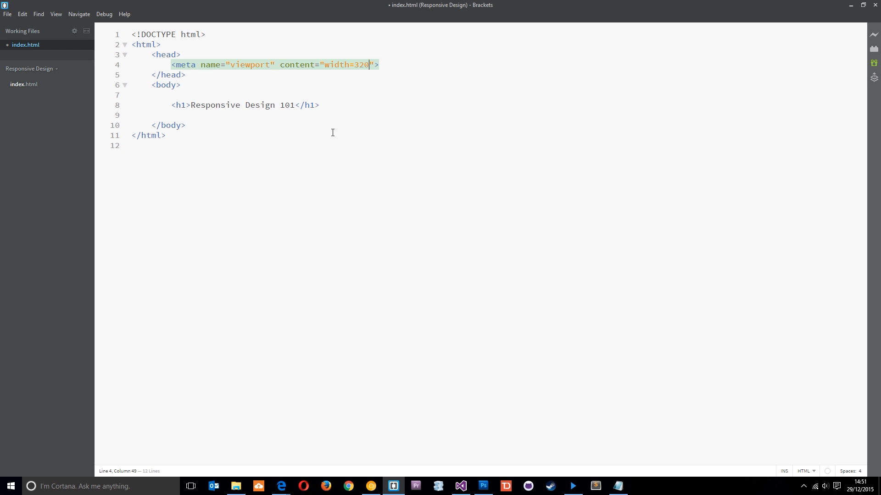
key(BackSpace)
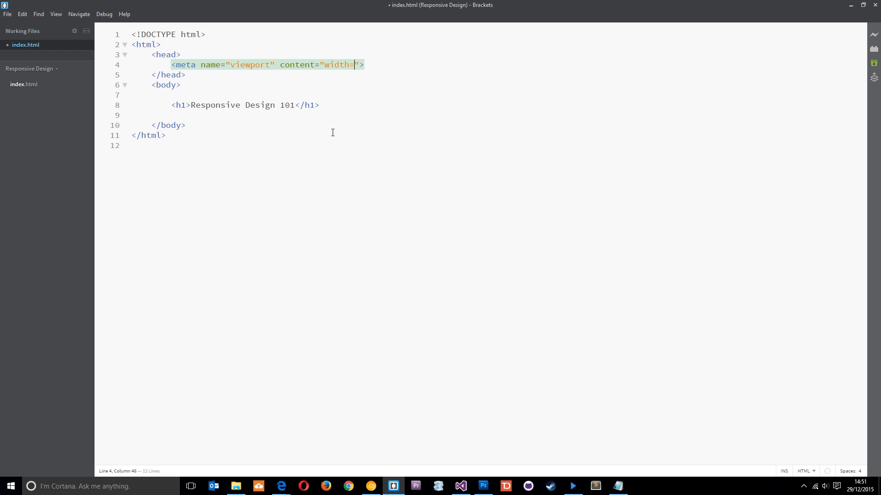
text(de)
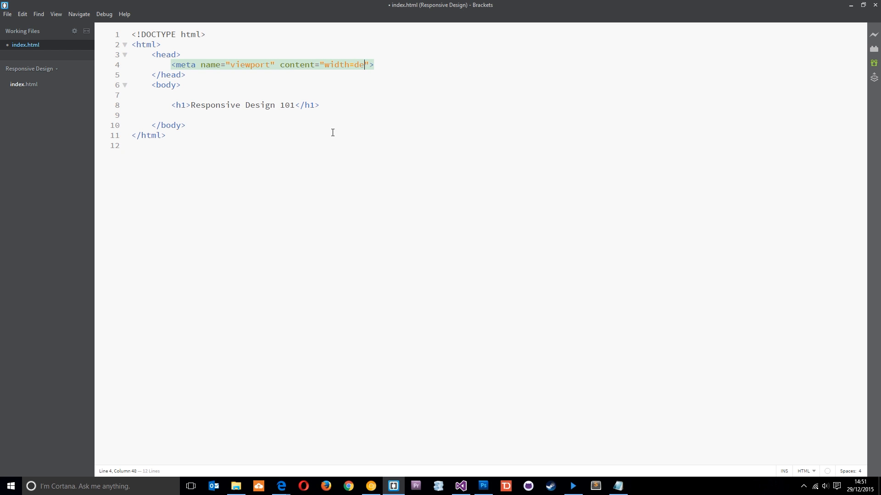
text(vice-width)
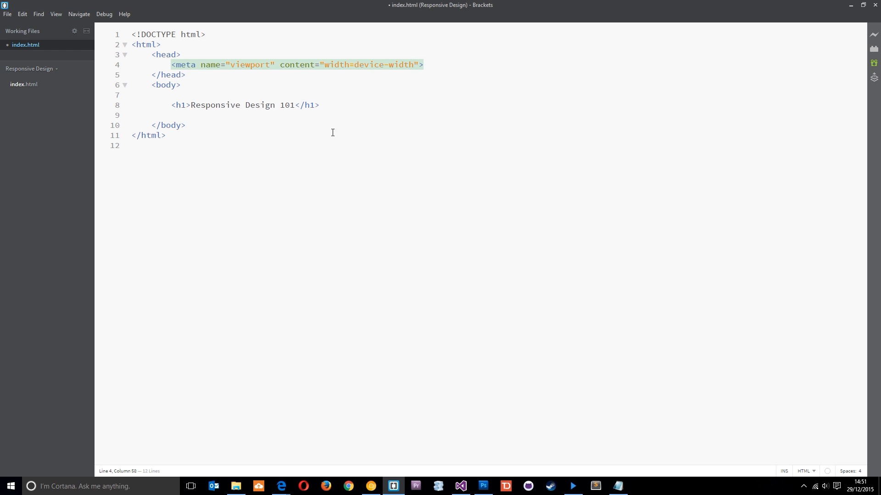
click(414, 64)
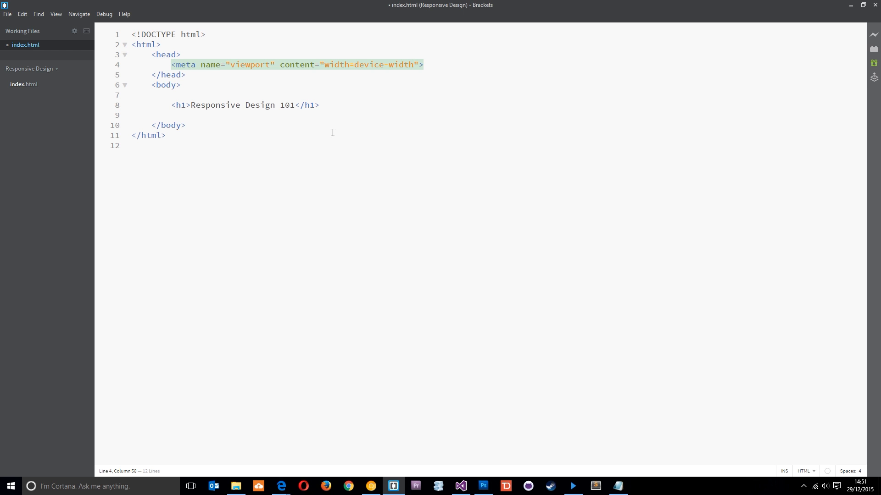
- Append ", initial-scale=1.0," after width=device-width in the content attribute
text(,)
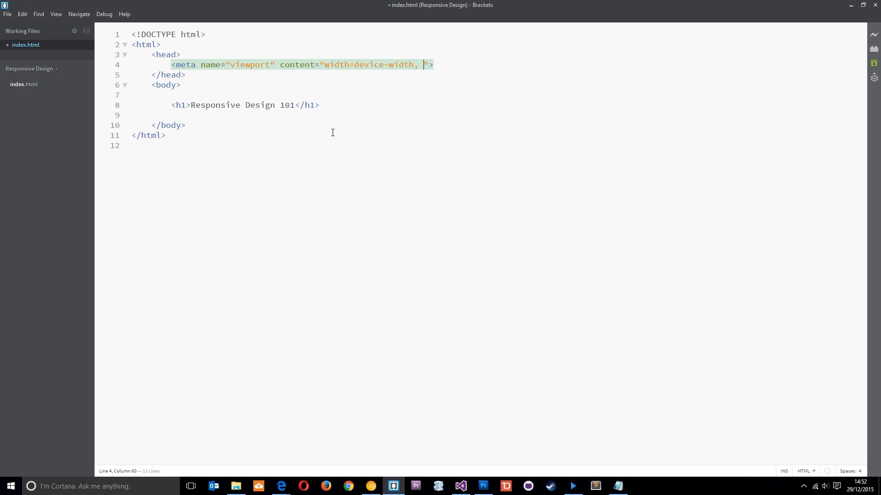
text(initial-scale)
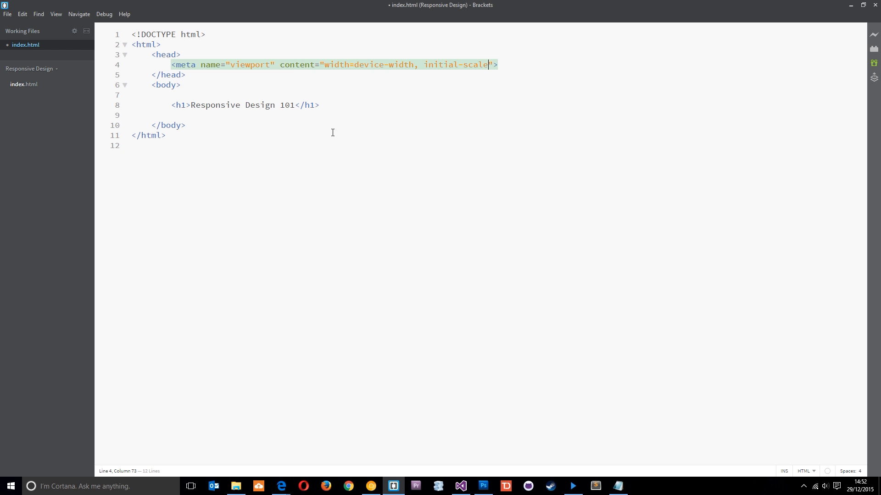
text(=1)
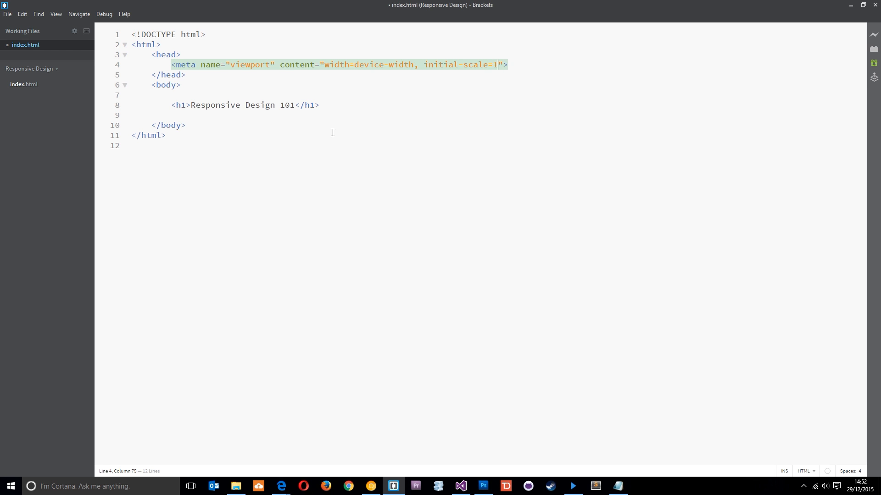
text(.0)
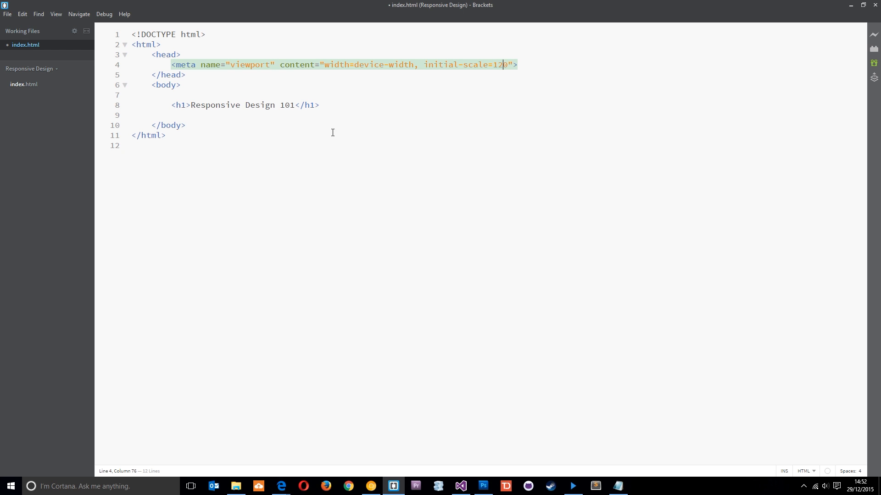
key(Backspace)
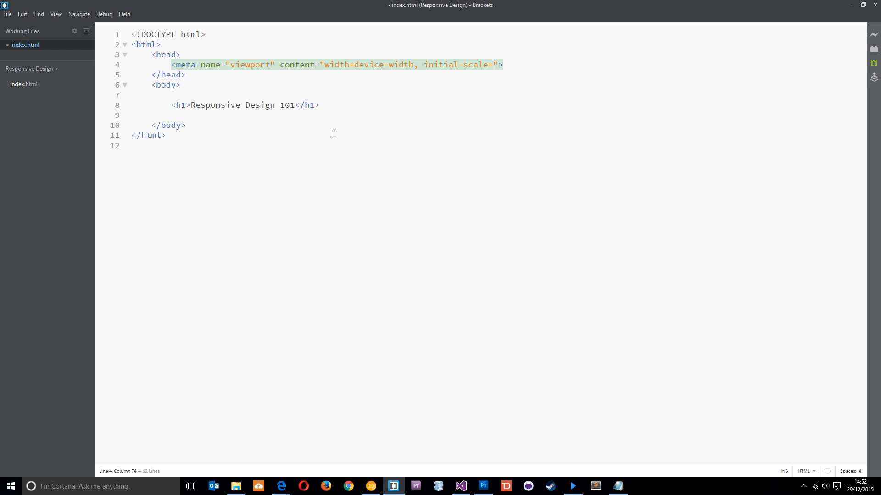
text(1.0)
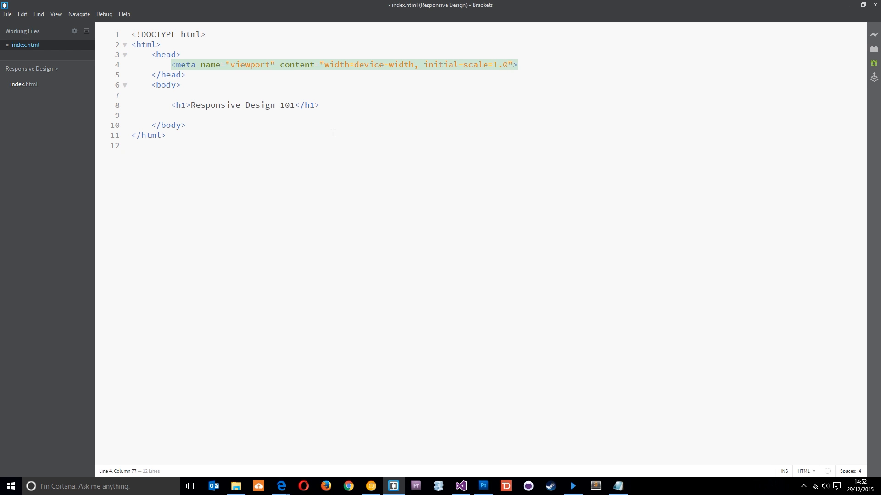
text(,)
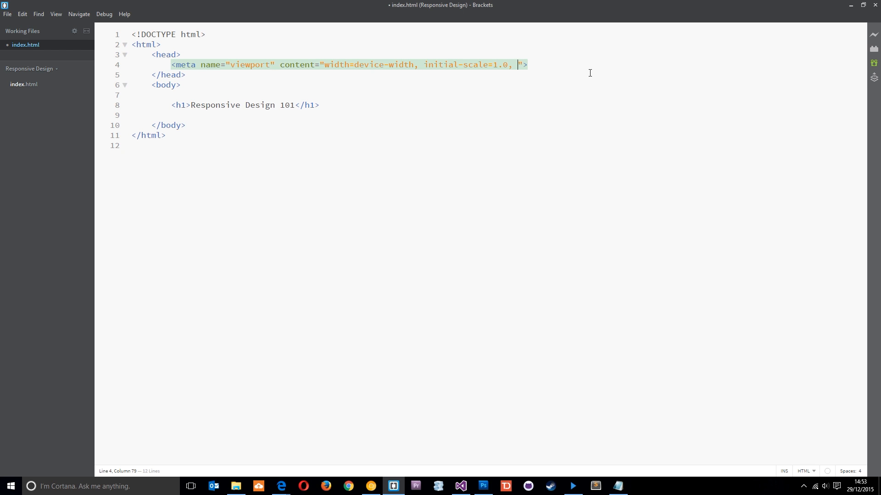
- Try adding maximum-scale=1.0 to the content, then remove it again
text(maxim)
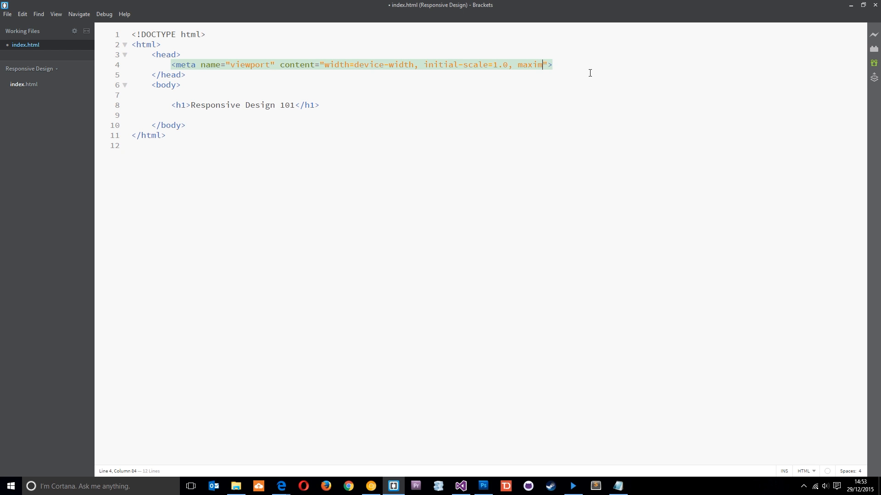
text(um-scale=)
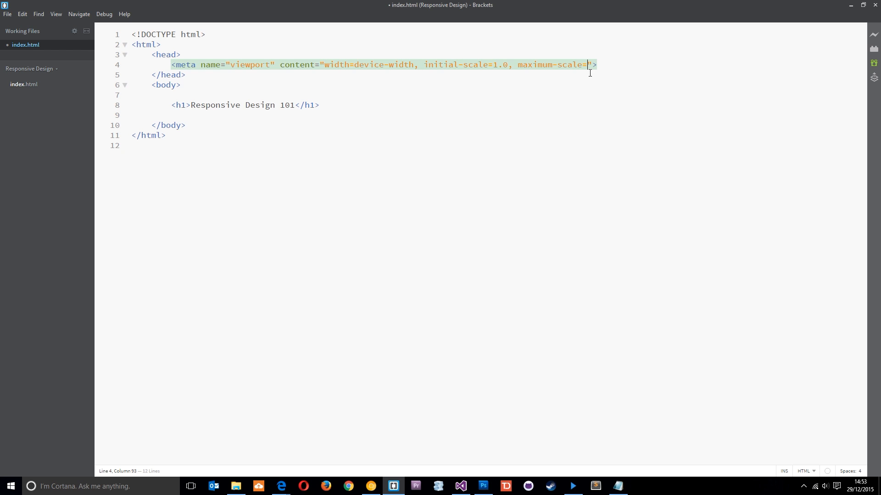
text(1.0)
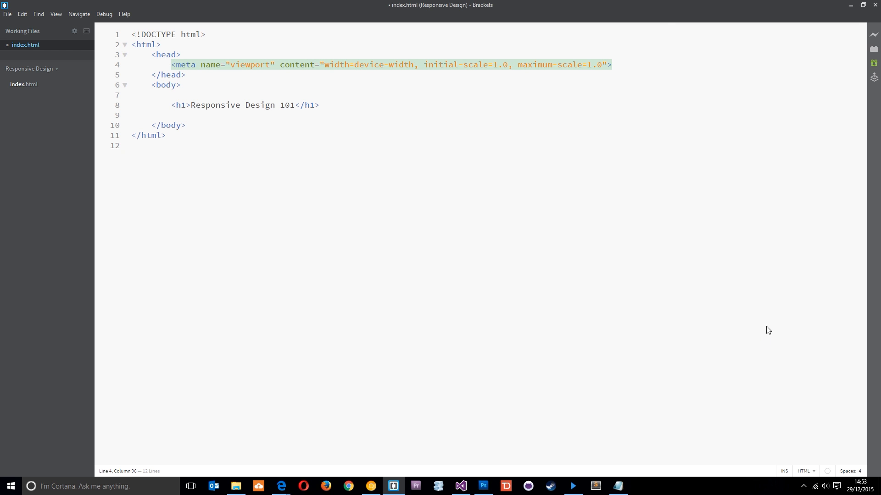
mouse_move(769, 326)
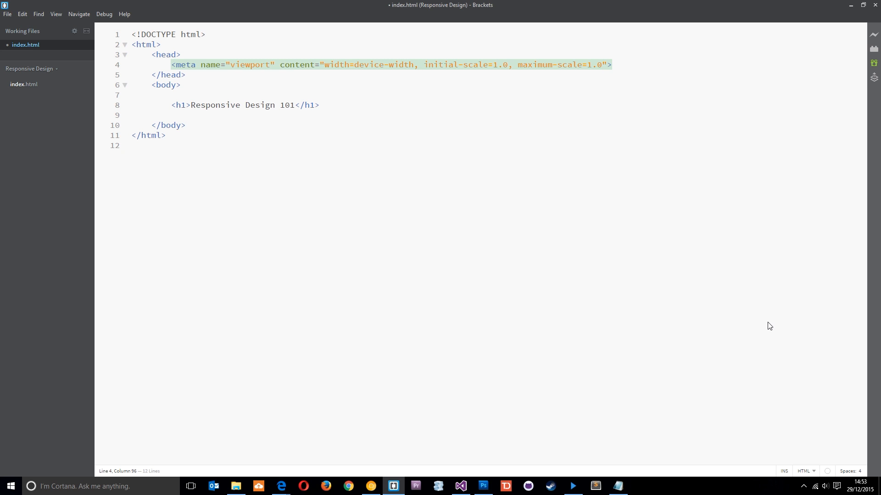
key(Backspace)
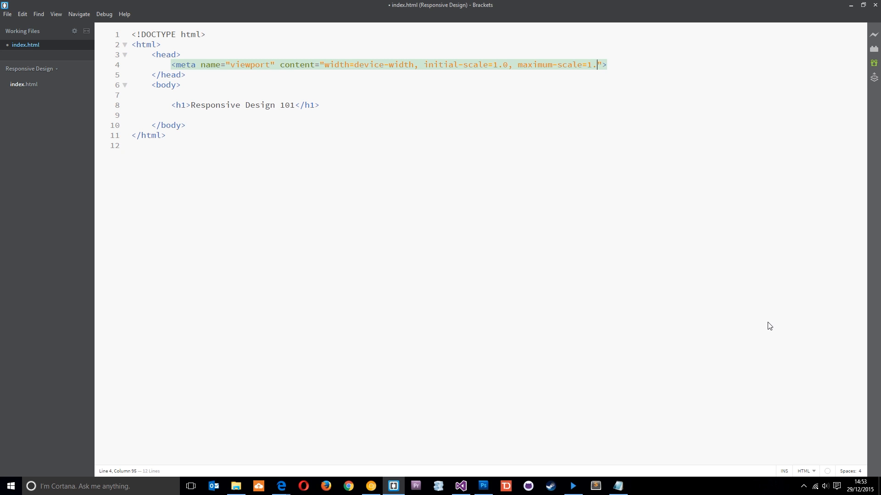
key(Backspace)
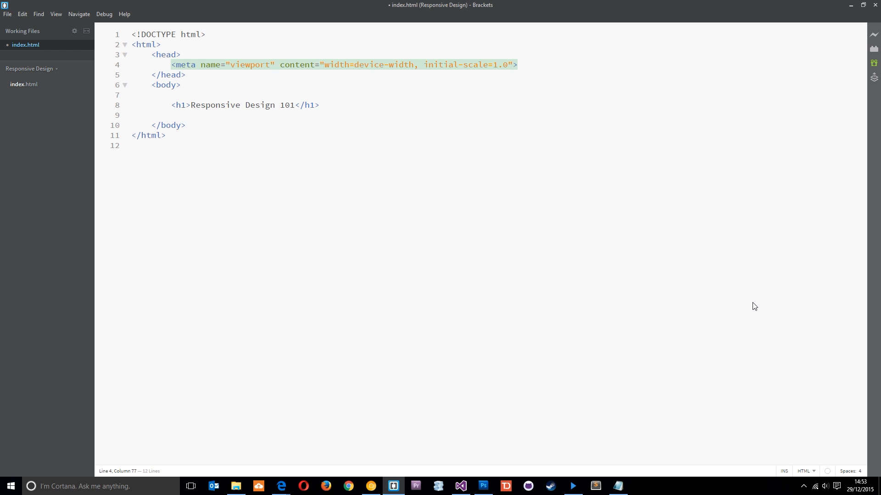
- Delete initial-scale=1.0 so the content is only width=device-width
drag(425, 64, 511, 64)
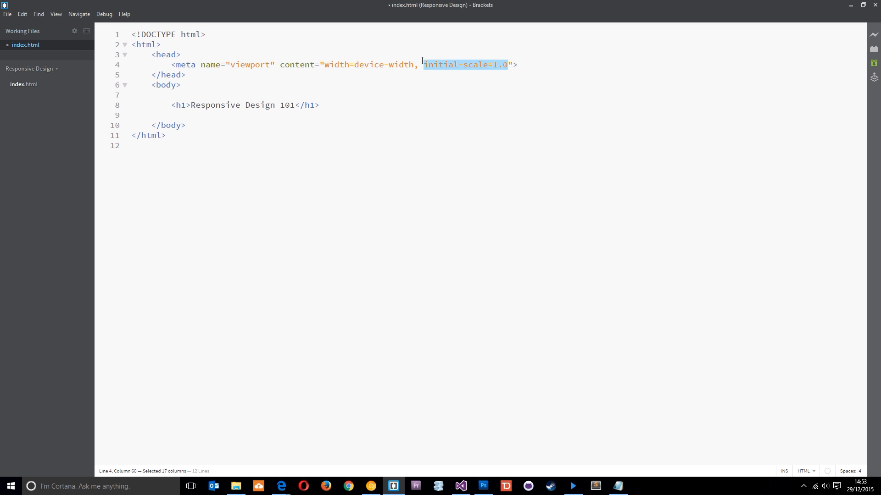
key(Delete)
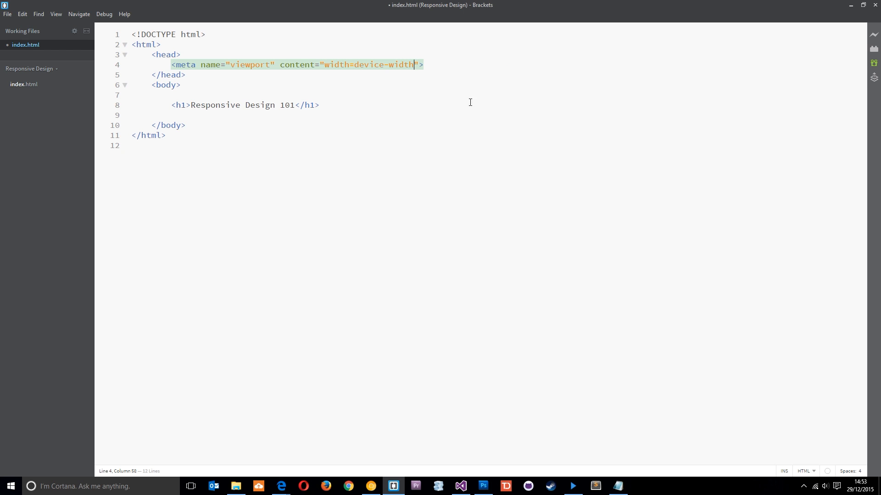